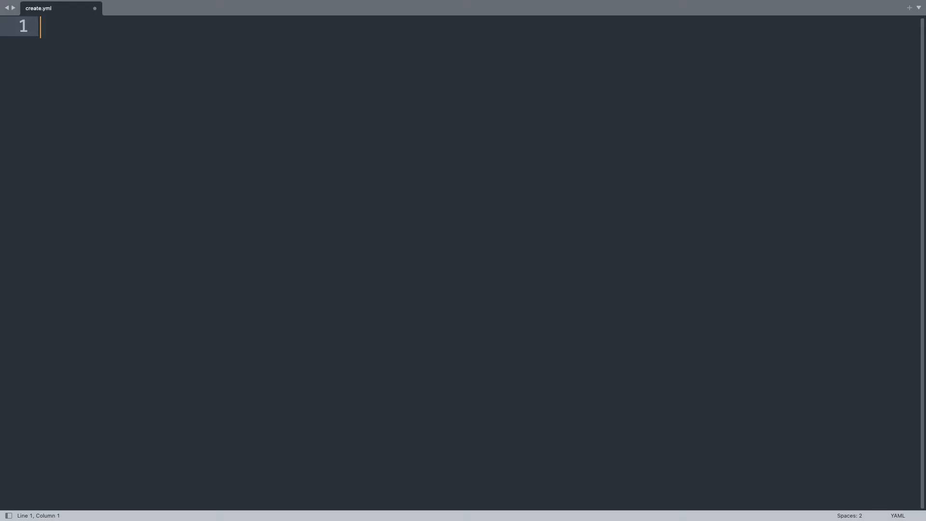
Write the play header: name 'group module demo', hosts: all, become: true.
type("-")
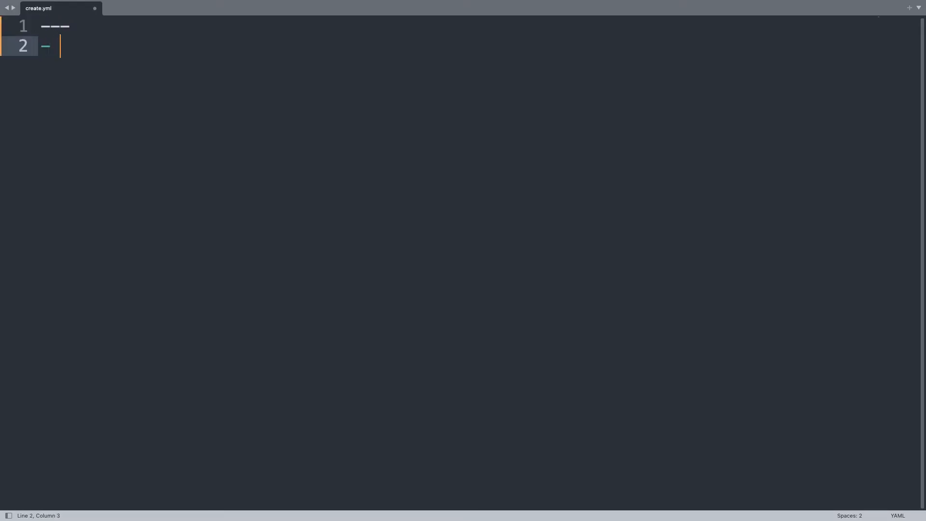
type("name:")
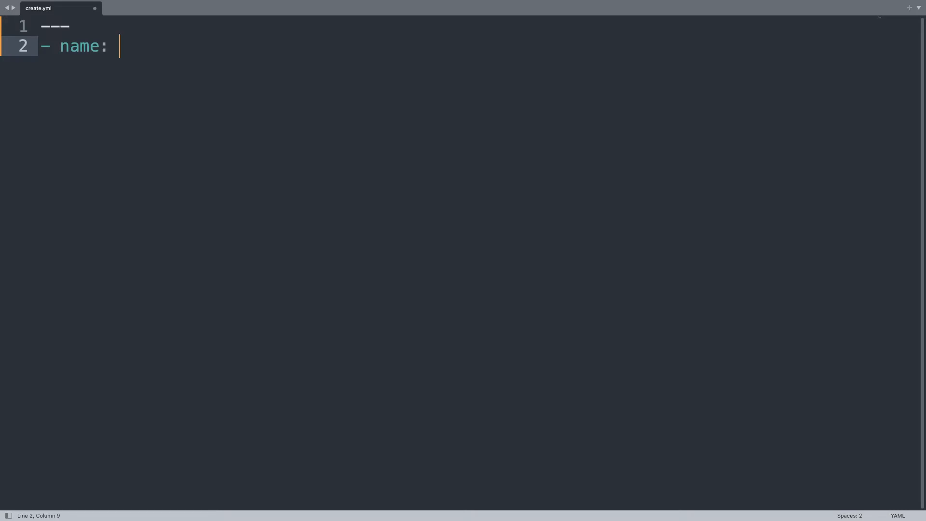
type("grou")
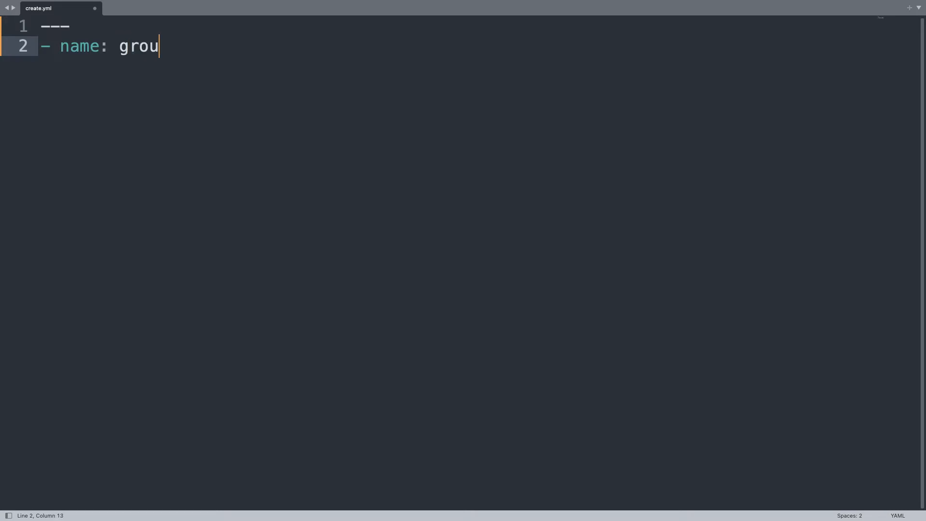
type("p module demo")
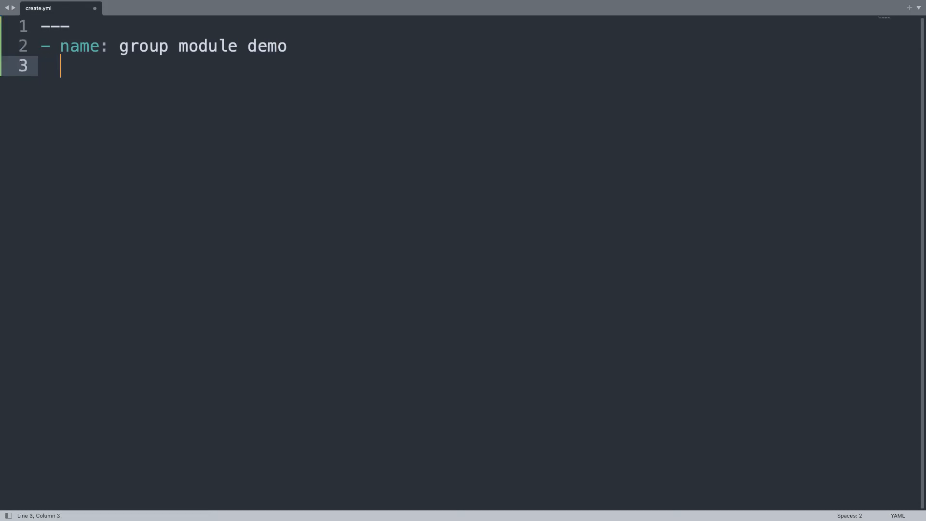
type("host")
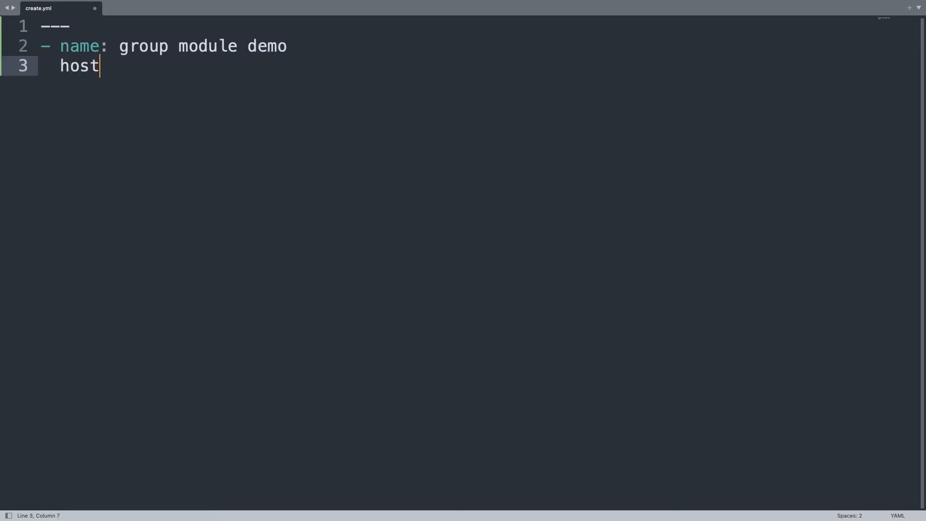
type("s: all")
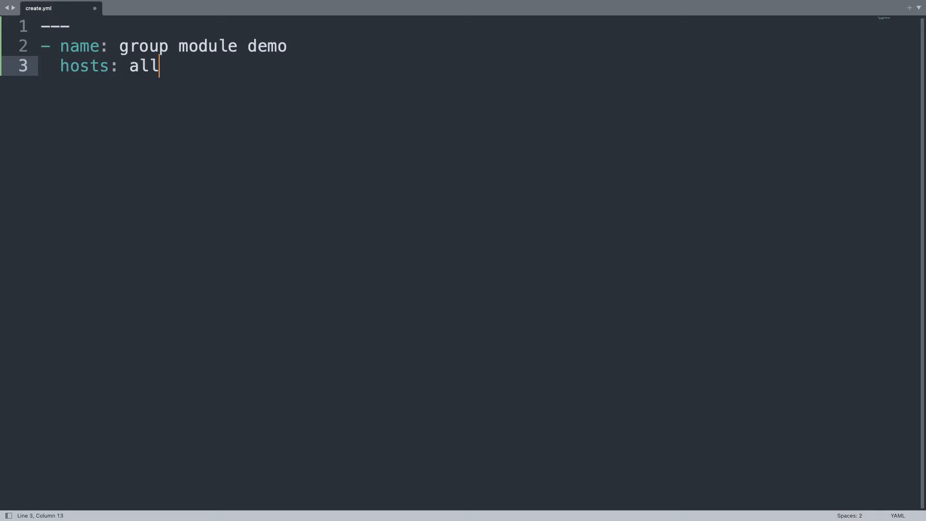
type("bec")
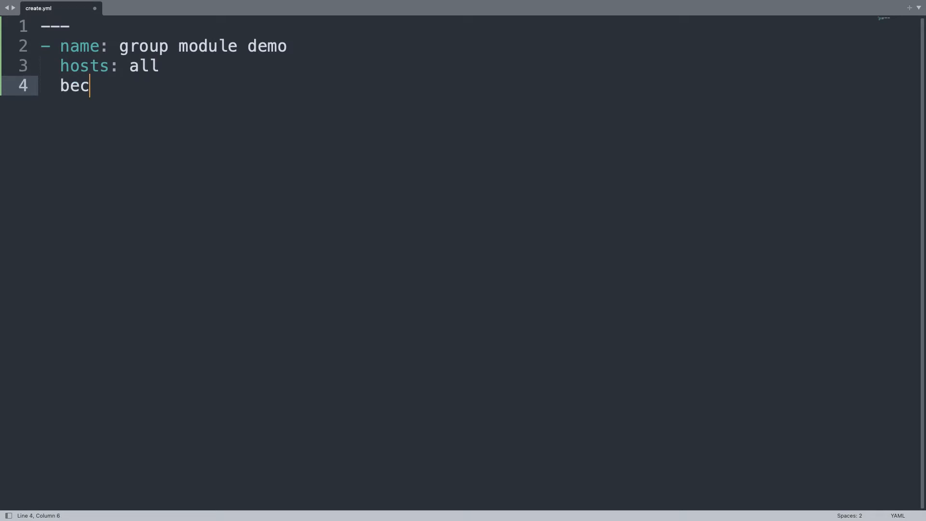
type("ome: true")
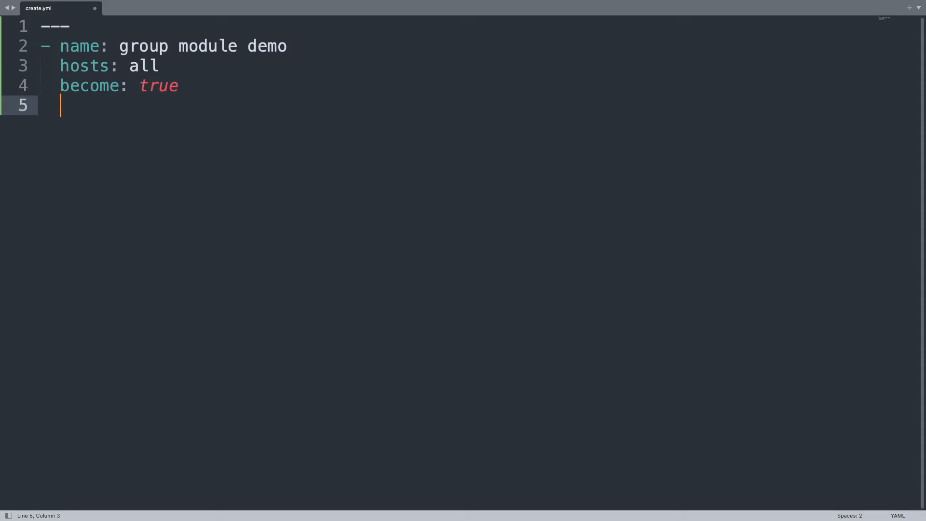
Add a vars block setting mygroup to "example" and begin the tasks section.
type("vars:")
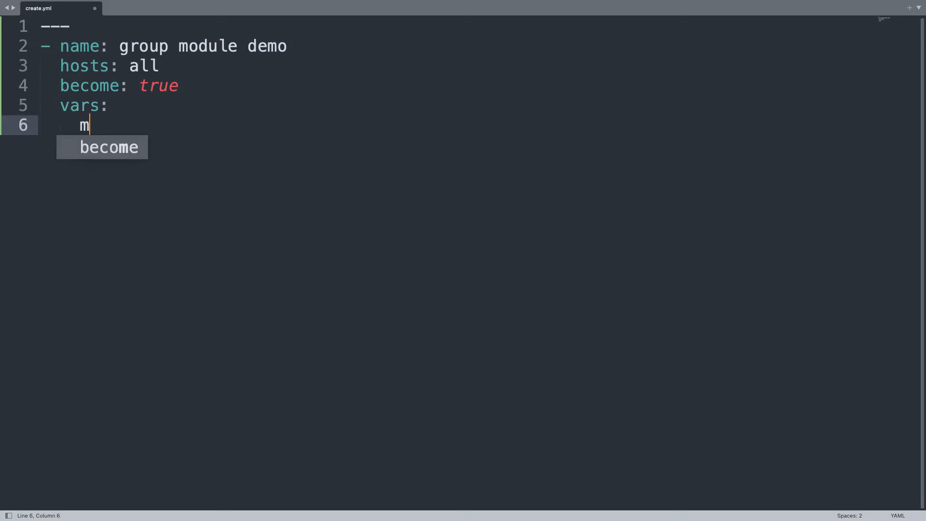
type("ygroup")
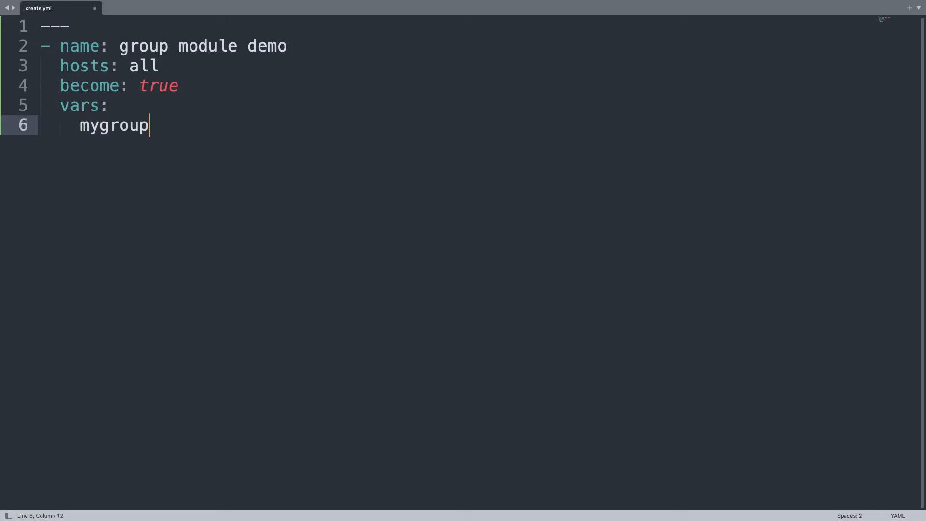
type(": \"e\"")
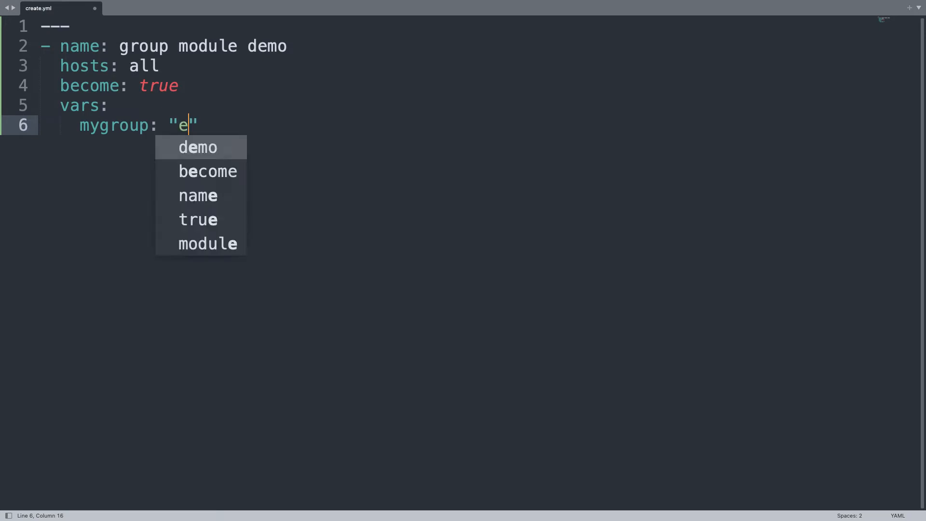
type("xample")
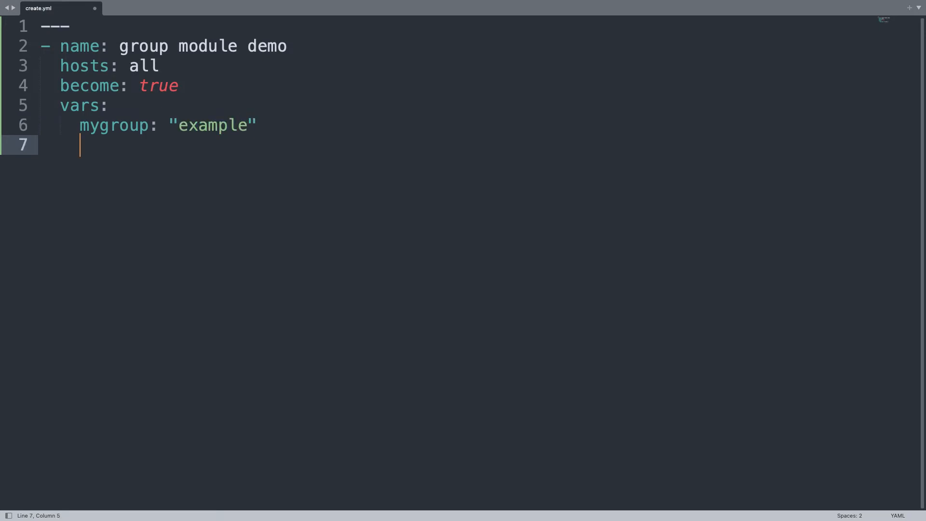
type("tasks:")
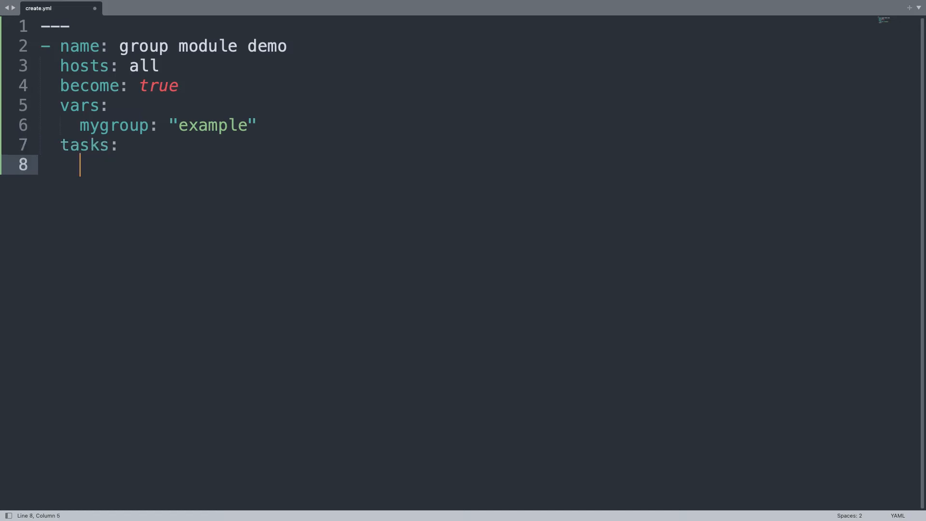
Add a 'create group' task using the ansible.builtin.group module.
type("- nam")
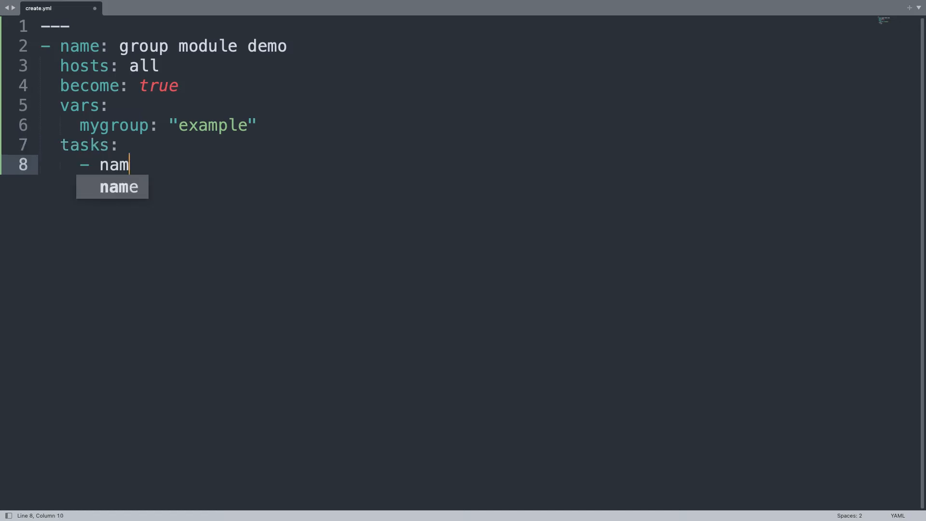
type("e: create mygr")
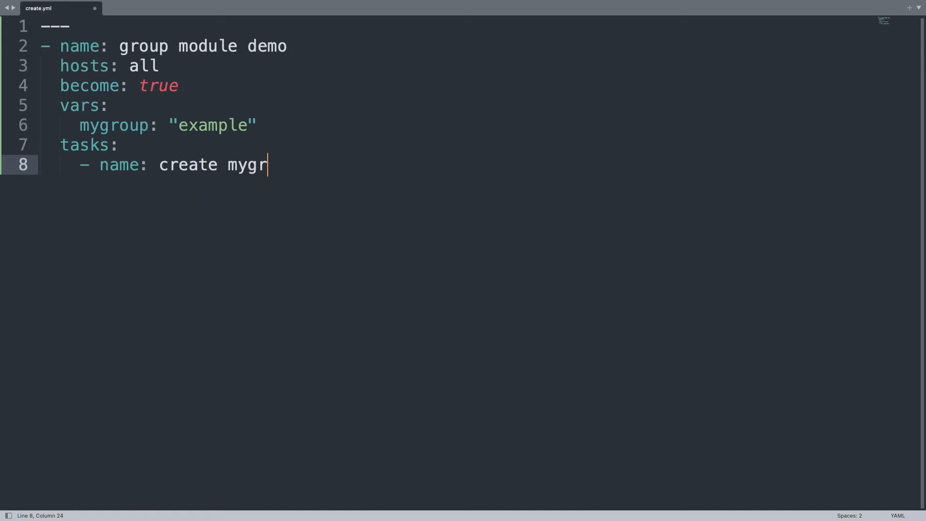
type("oup")
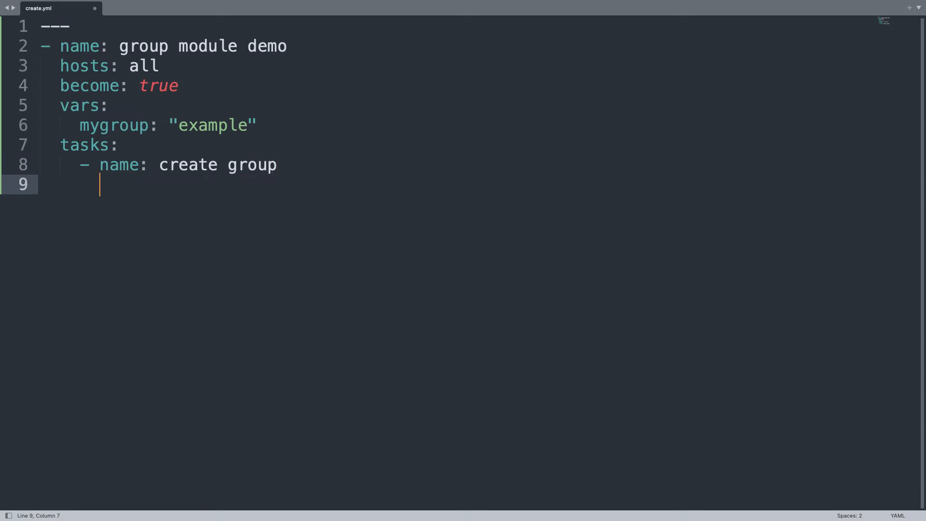
type("ansible.b")
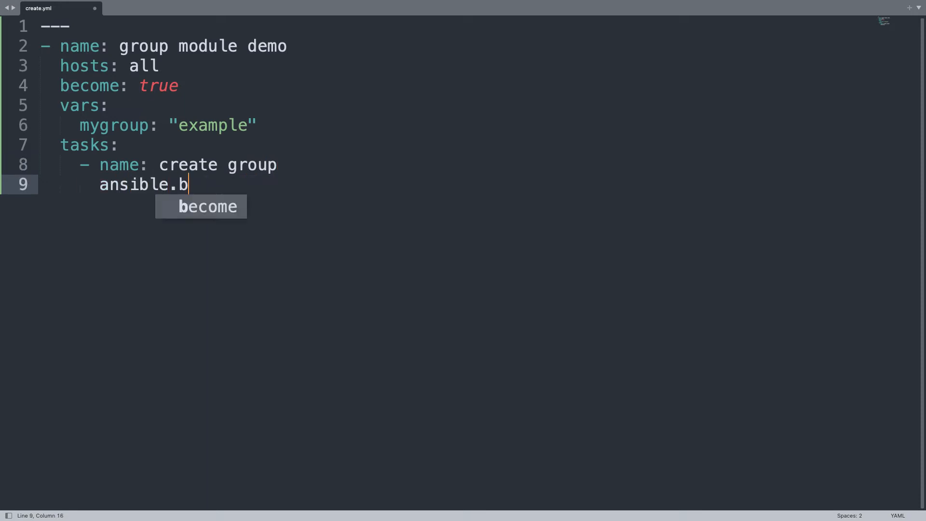
type("uiltin.")
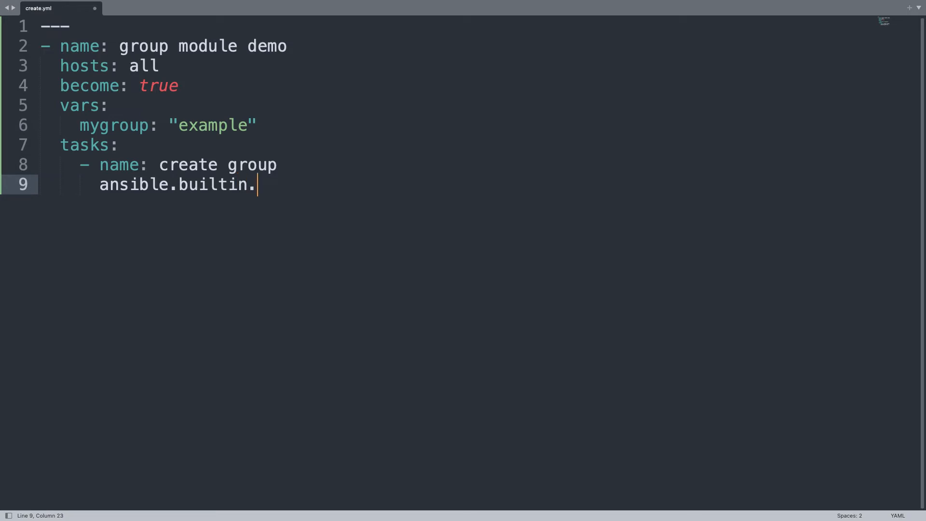
type("group")
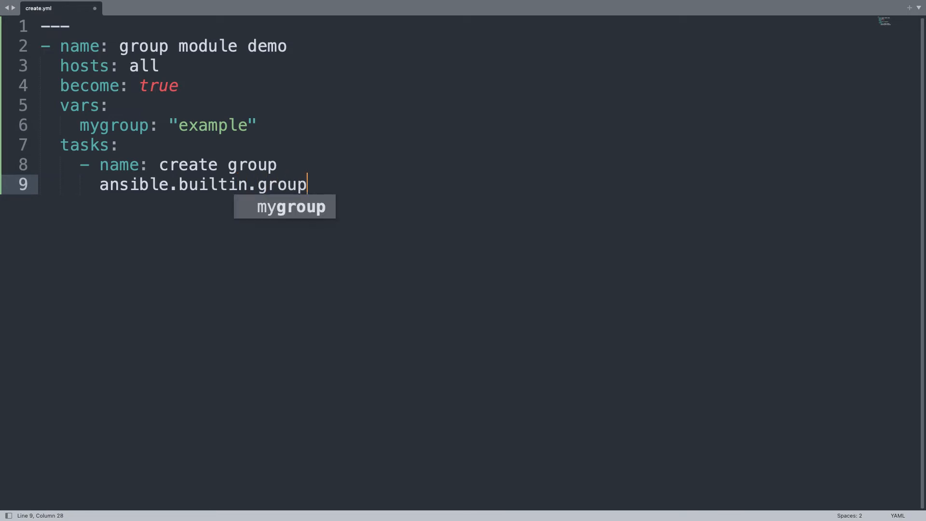
type(":")
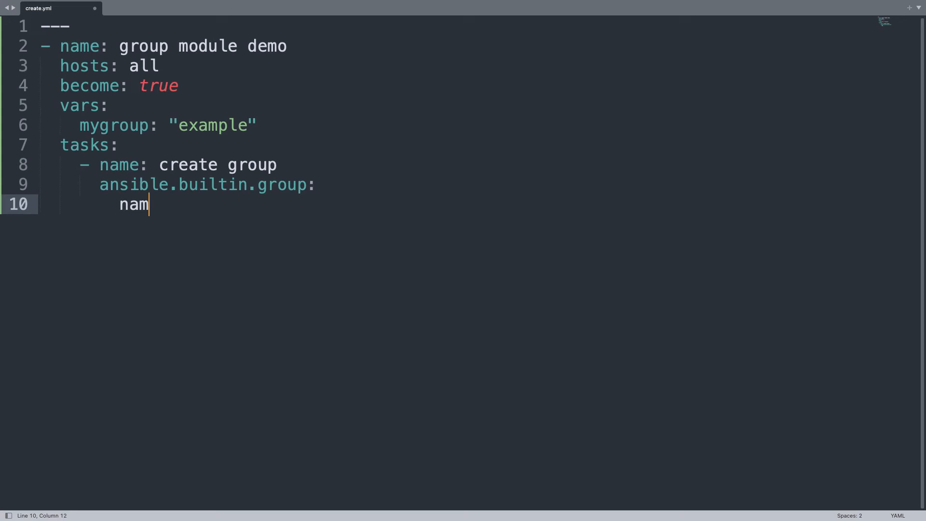
Set the task's group name to "{{ mygroup }}" with state: present.
type("e: \"{{ mygroup")
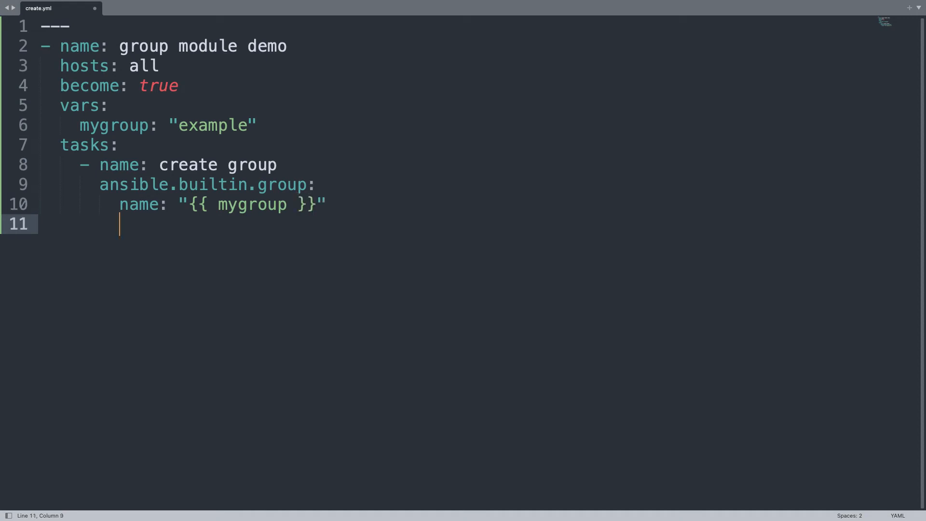
type("state: pres")
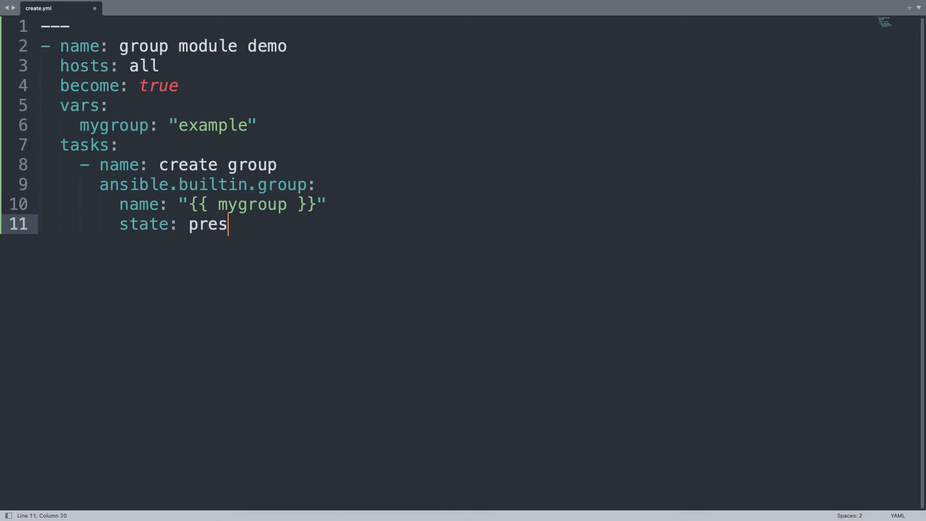
type("ent")
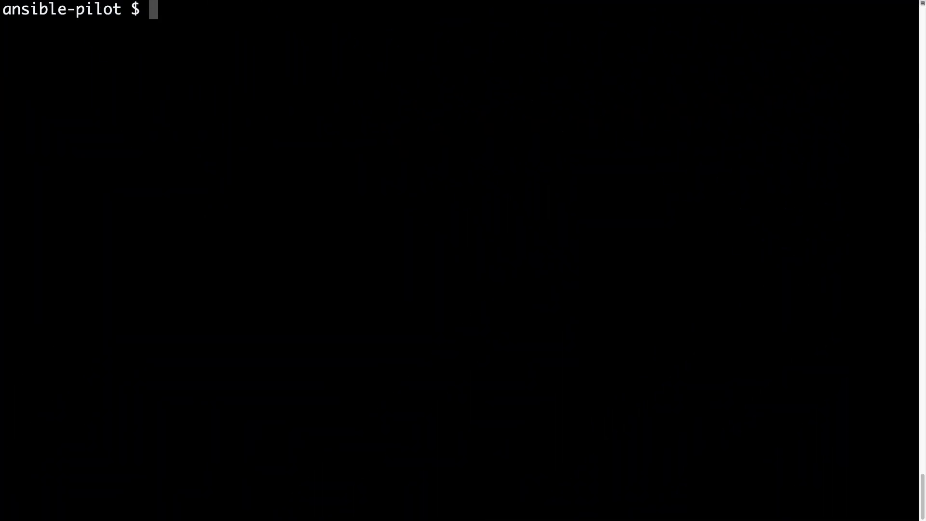
SSH to demo.example.com as devops and become root with sudo su.
type("ssh")
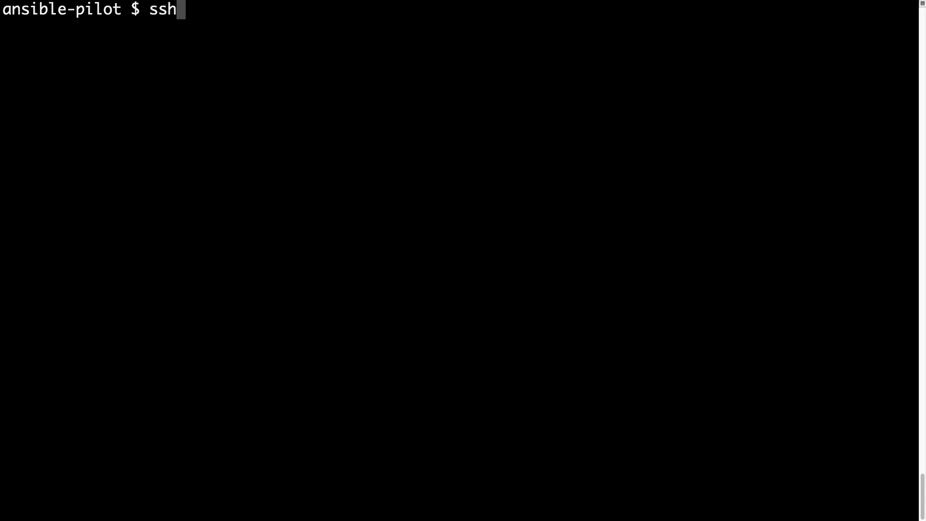
type("devops@")
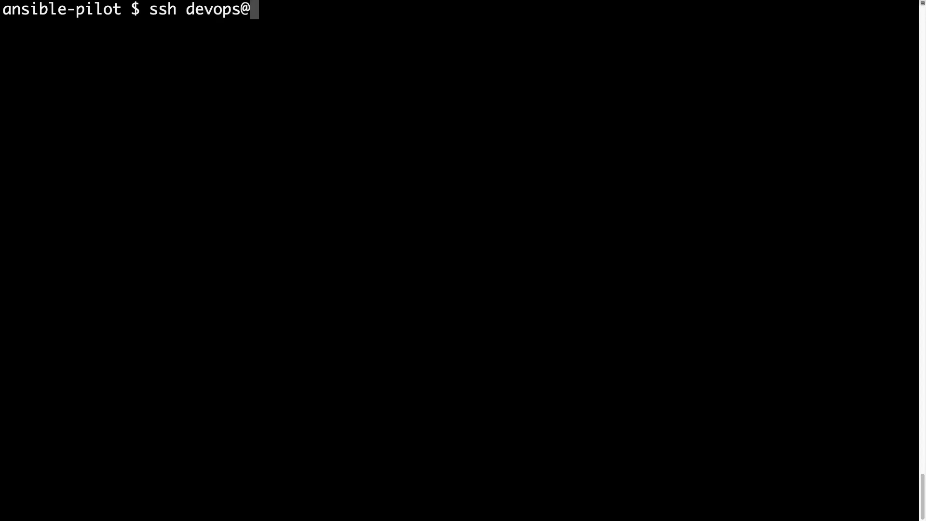
type("demo.example.com")
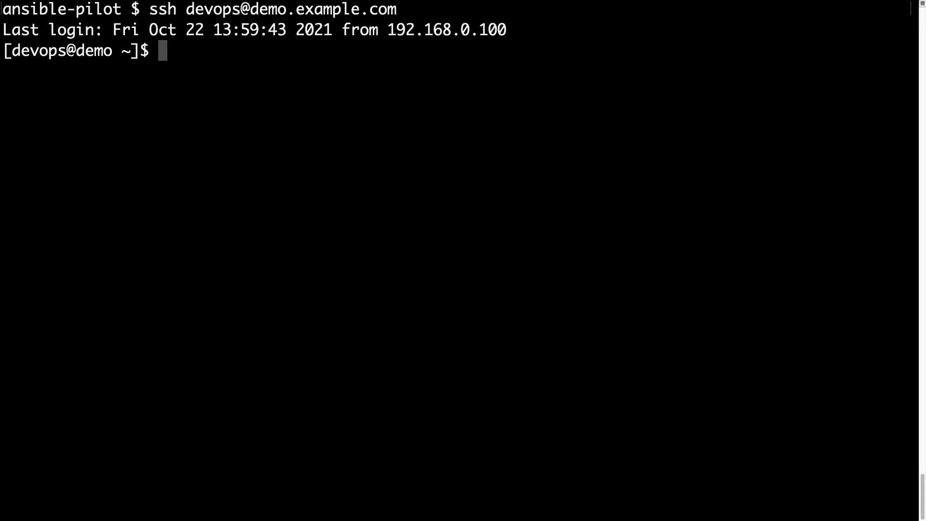
type("sudo su")
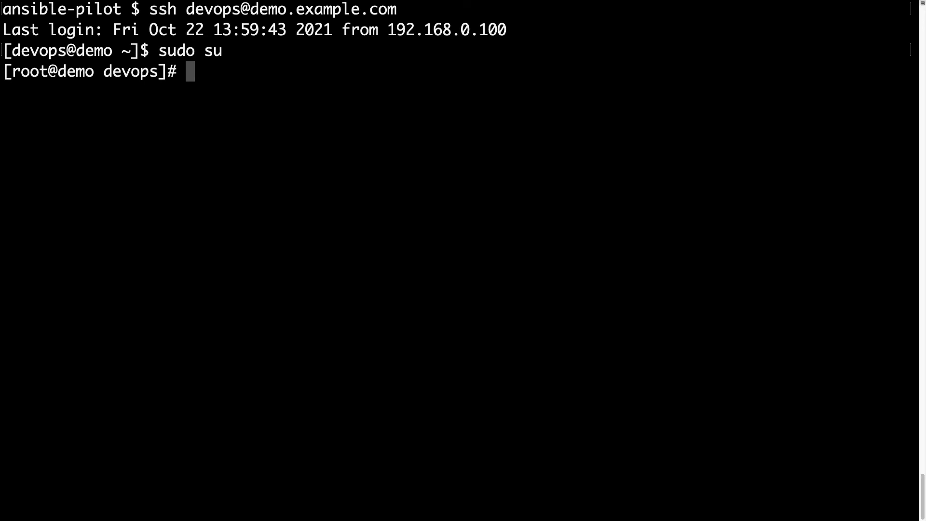
List groups with getent, grep for 'example' finding nothing, then exit the host.
type("getent gro")
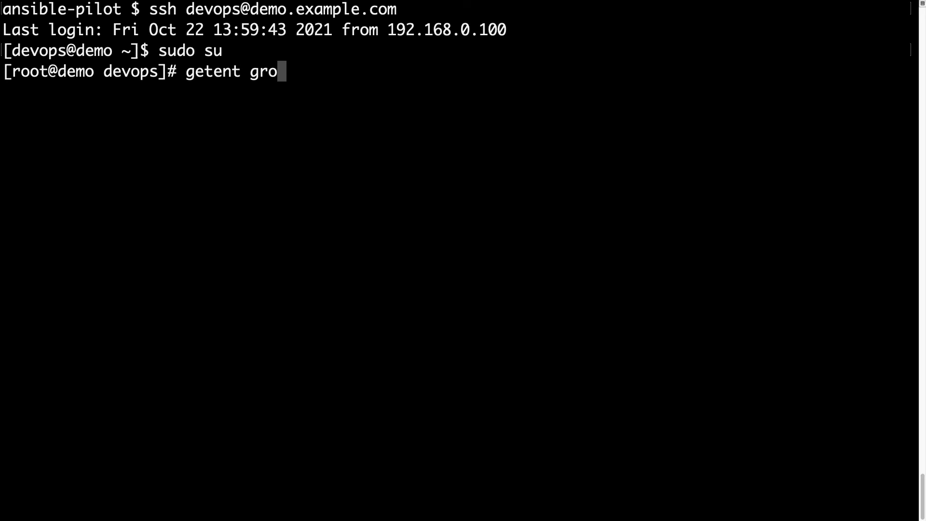
key("Enter")
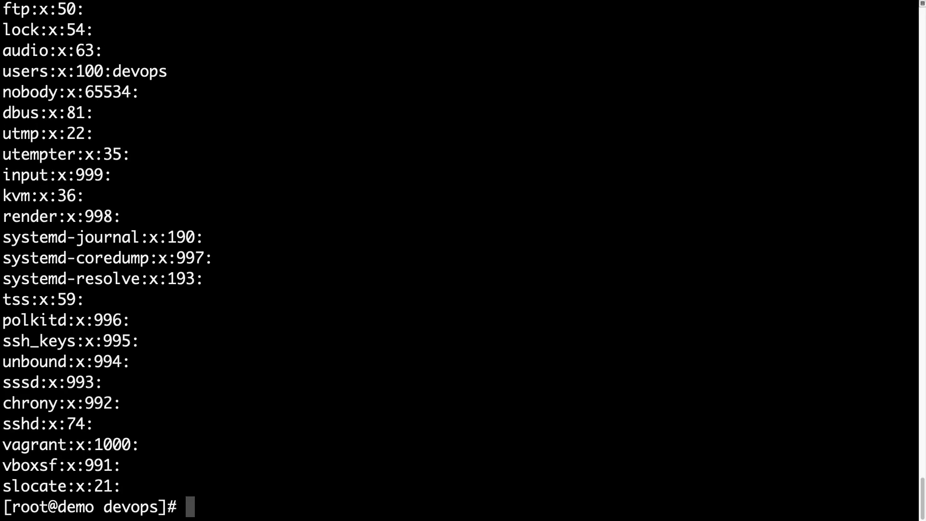
type("getent group |")
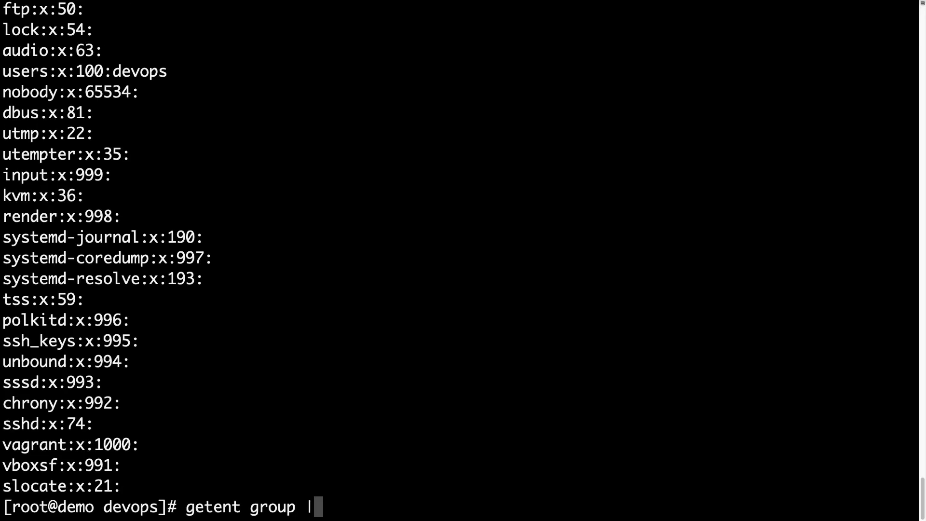
type("grep exampl")
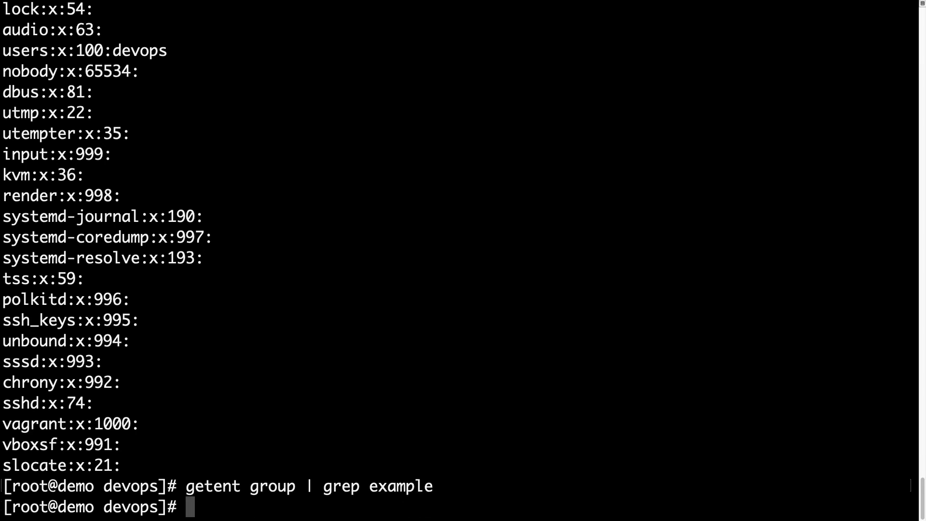
type("exit")
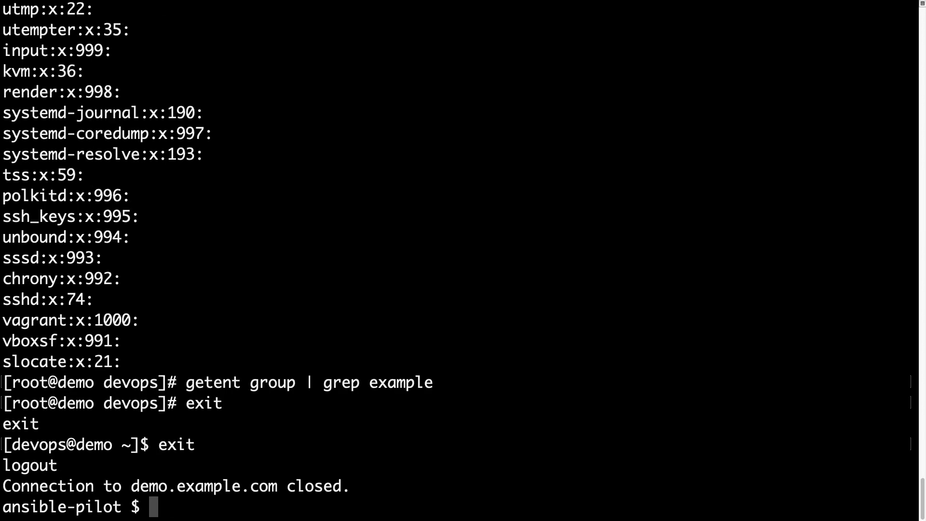
Run ansible-playbook -i demo/inventory group/create.yml, creating the group successfully.
type("ansible-playbook -i")
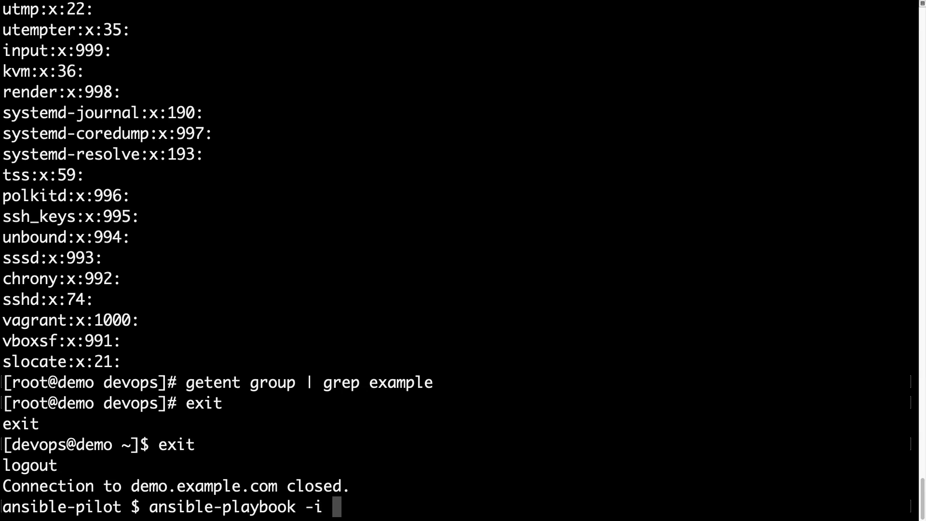
type("demo/inventory")
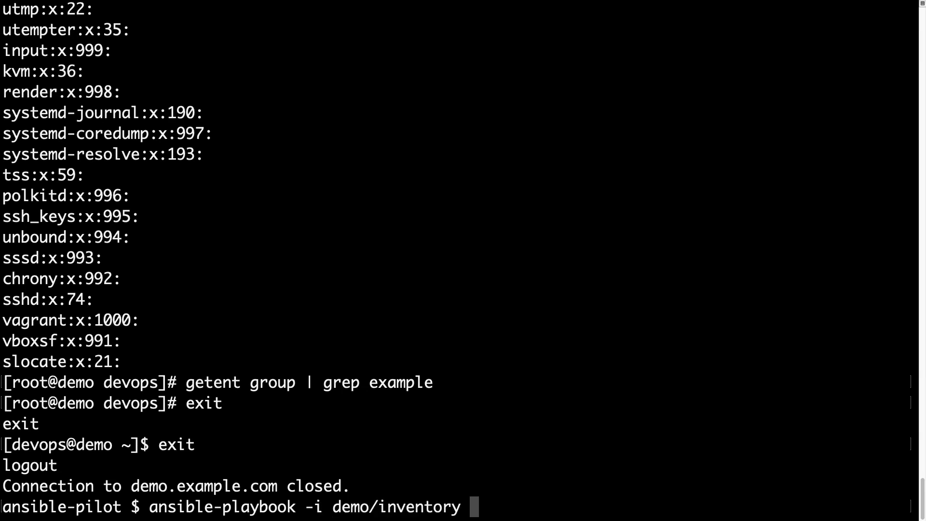
type("group/g")
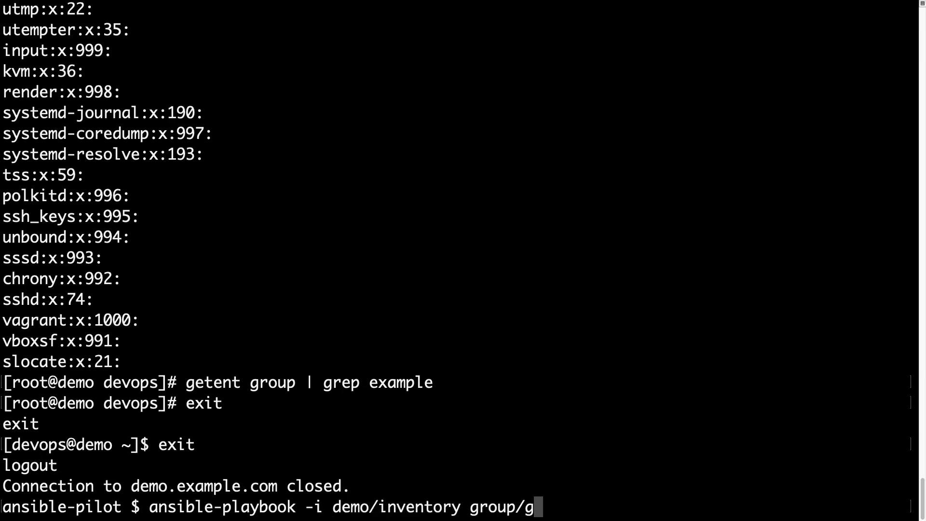
type("reate.yml")
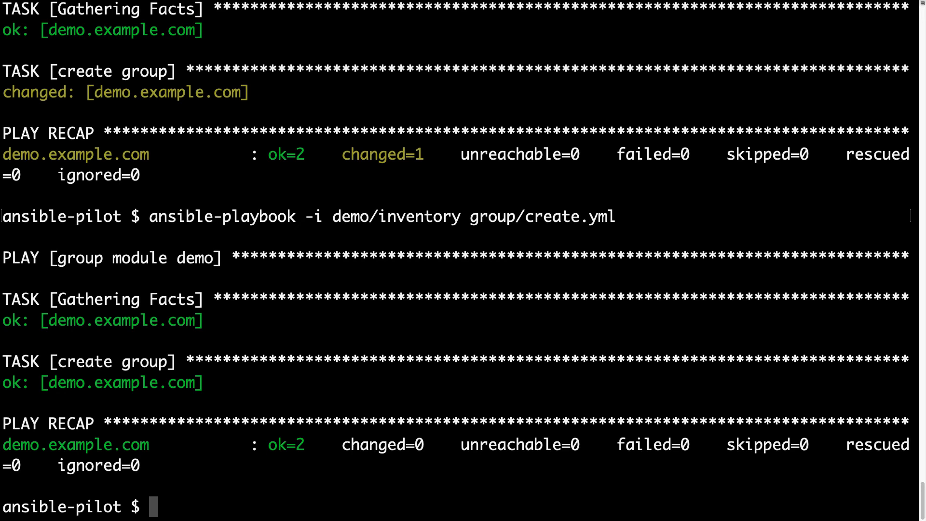
type("ssh devo")
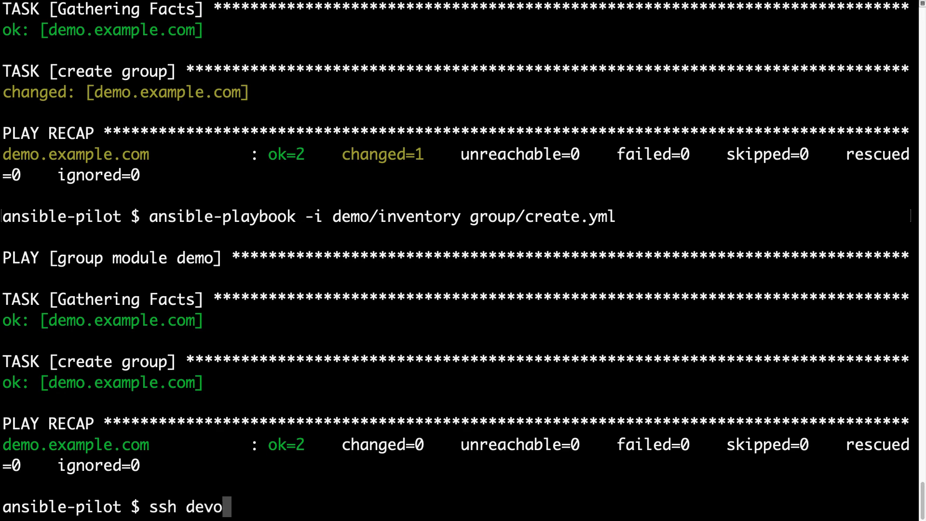
SSH back to demo.example.com, become root, and run getent group for 'example'.
type("ps@demo.example.com")
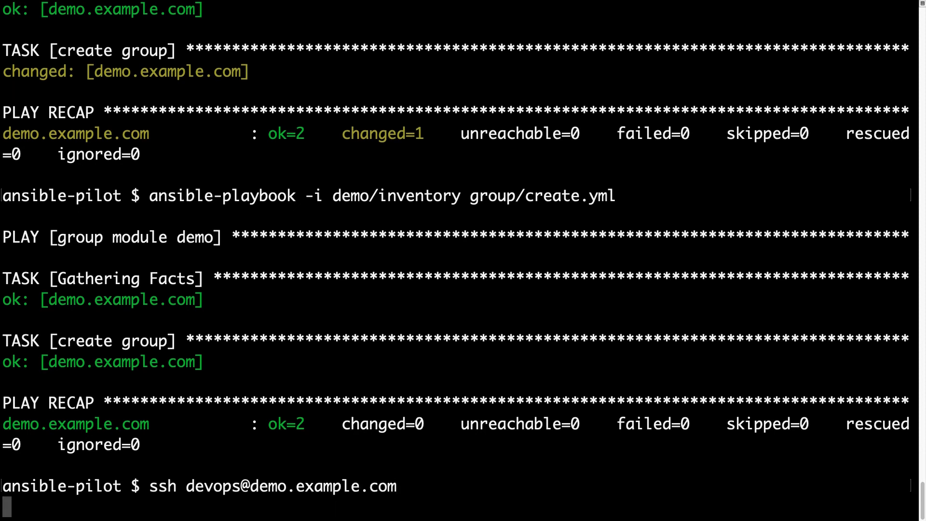
type("sudo su")
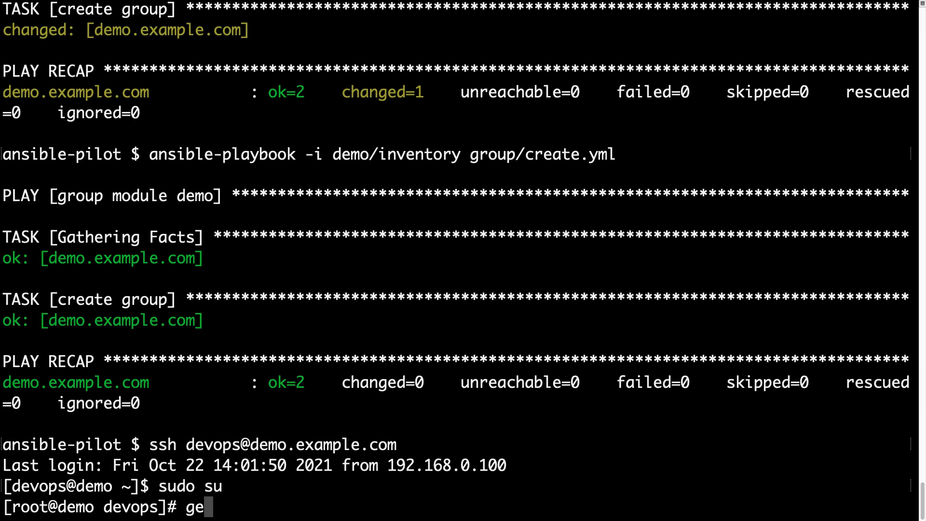
type("tent")
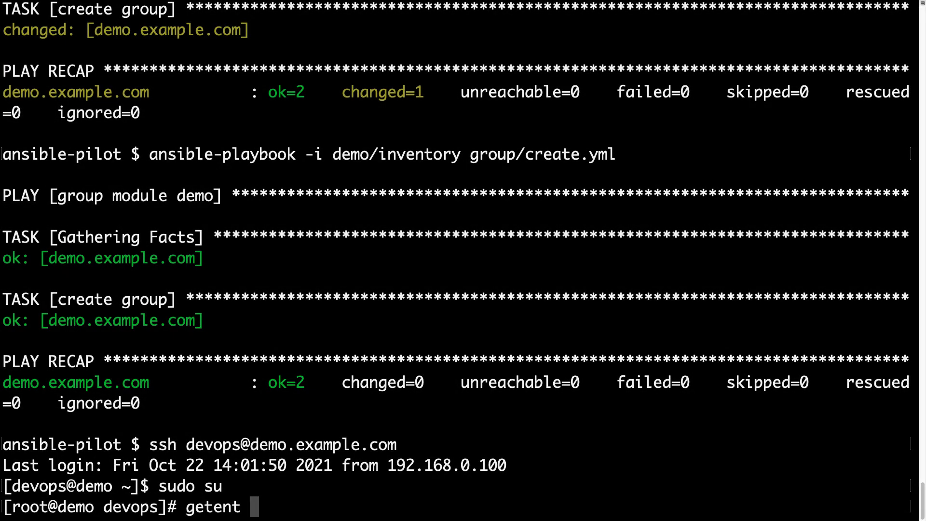
type("grou")
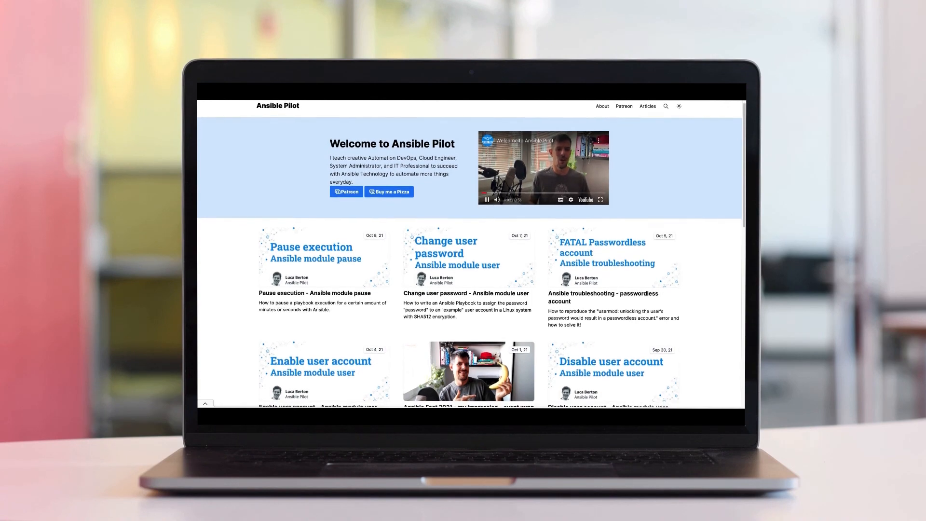
Scroll the Ansible Pilot homepage down to the article list and footer.
scroll("down", 3)
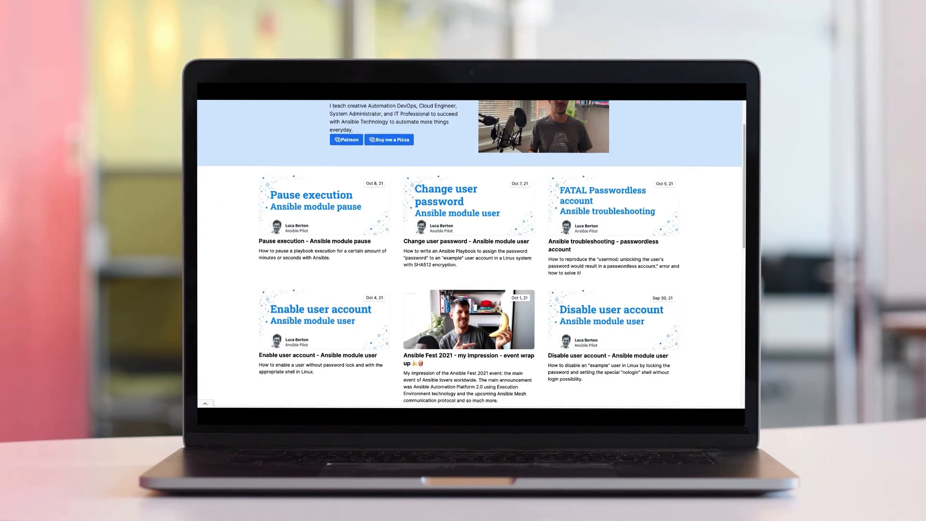
scroll("down", 3)
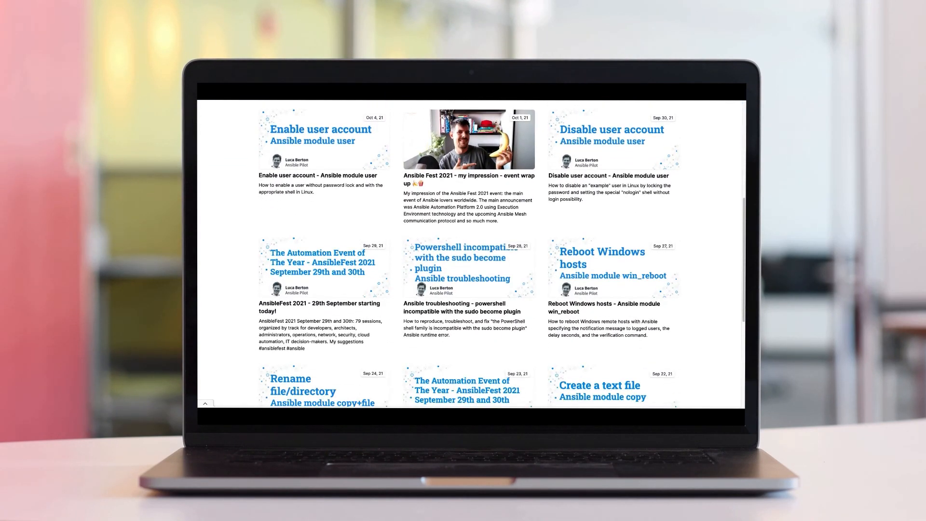
scroll("down", 3)
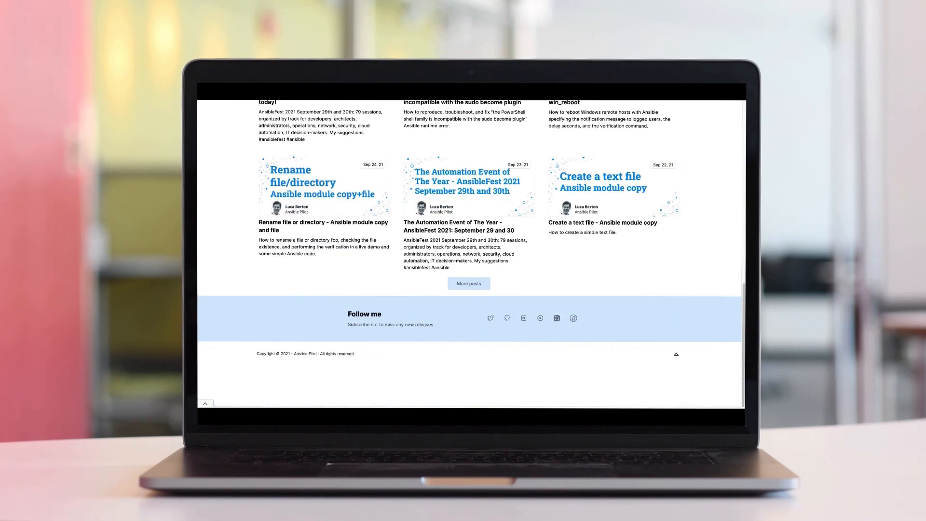